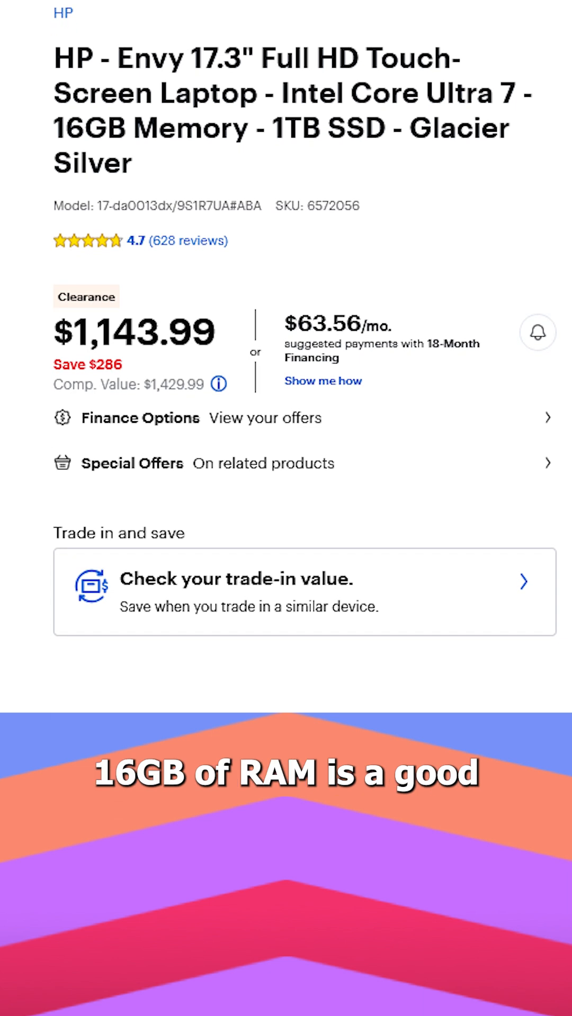
scroll("up", 3)
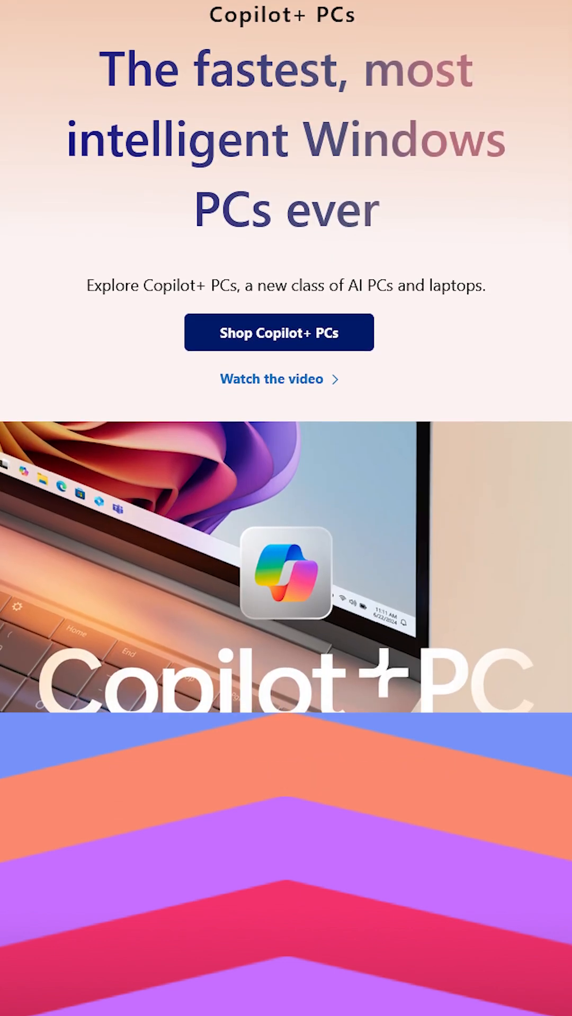
scroll("down", 3)
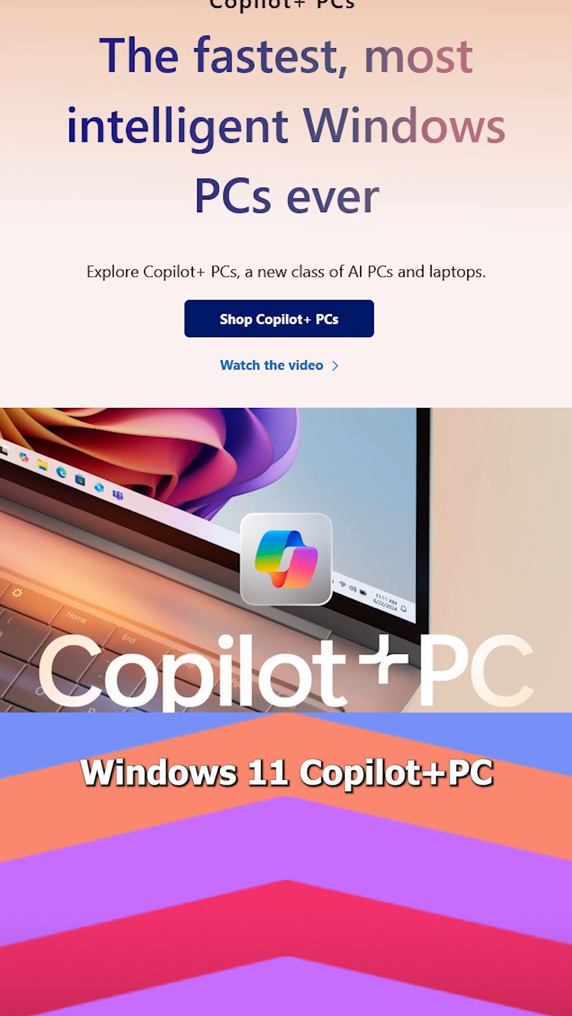